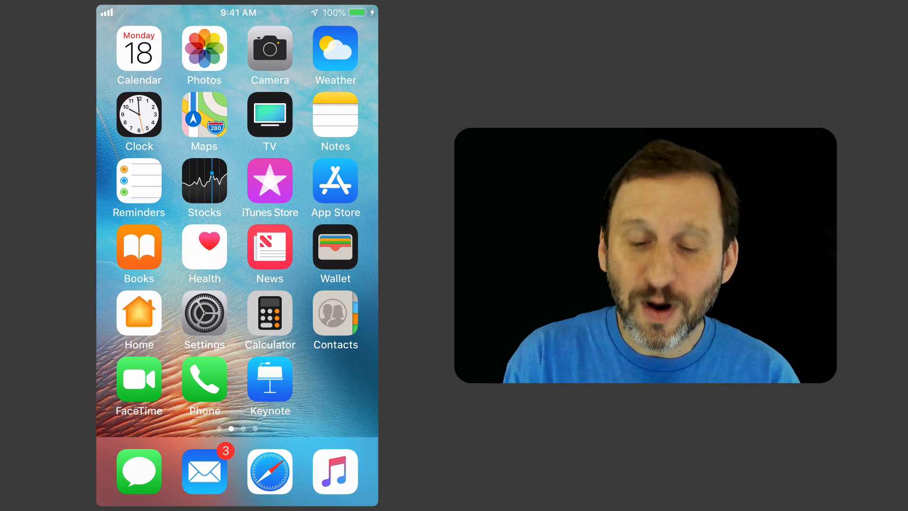
Step: Reach the iCloud page from Settings via the Apple ID account banner
left_click(204, 313)
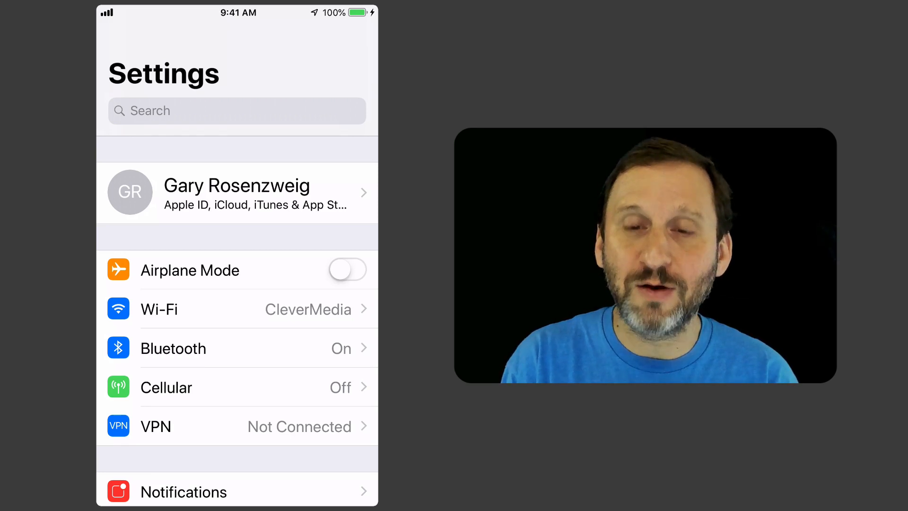
left_click(237, 191)
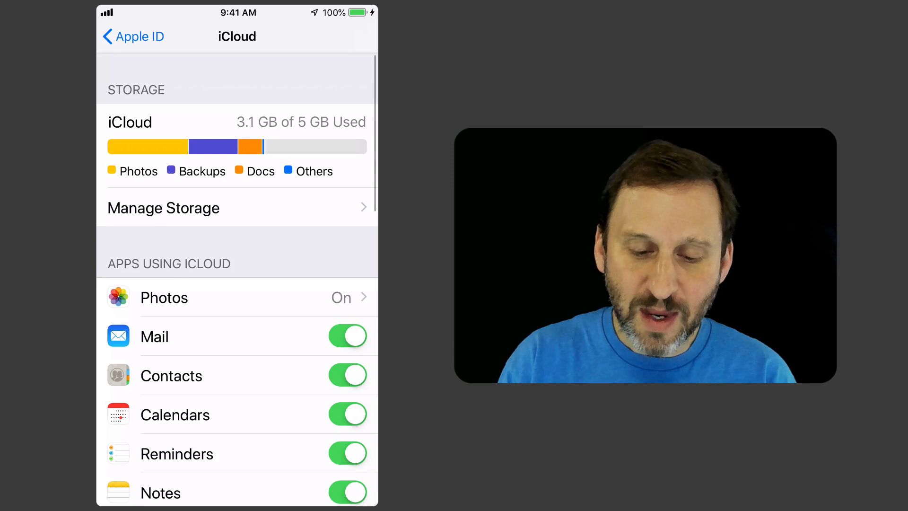
scroll("down", 3)
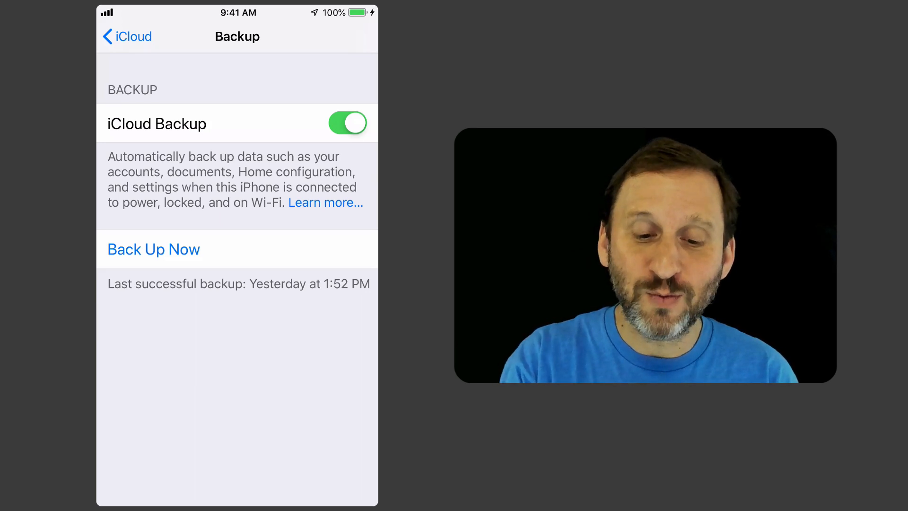
left_click(125, 36)
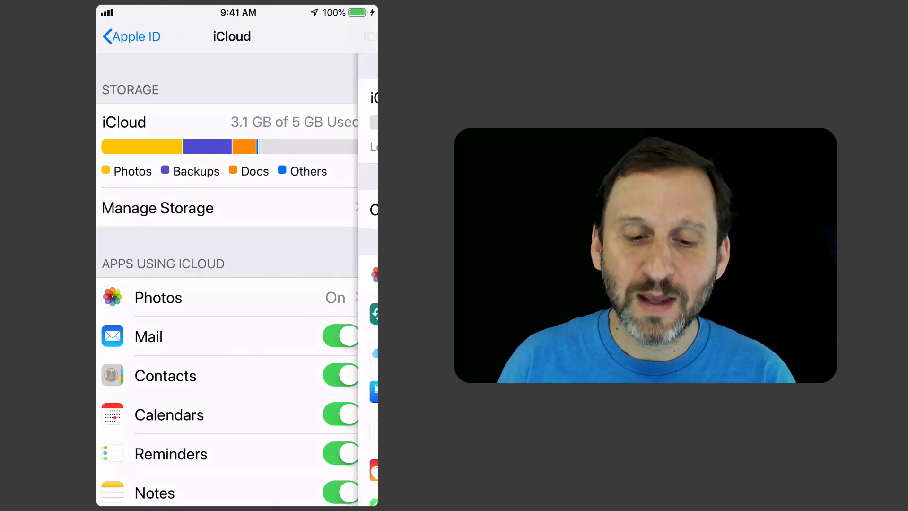
Step: Enter Manage Storage on the way to this iPhone's backup Info screen
left_click(158, 208)
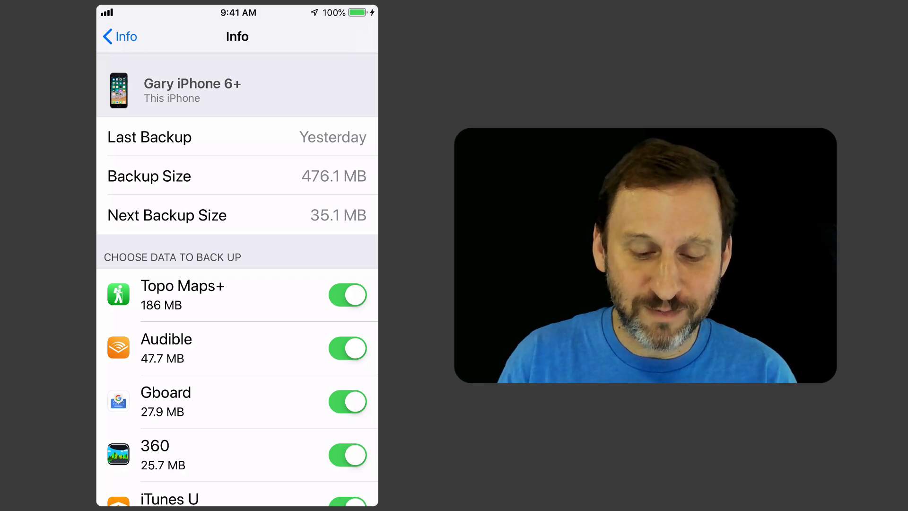
scroll("down", 3)
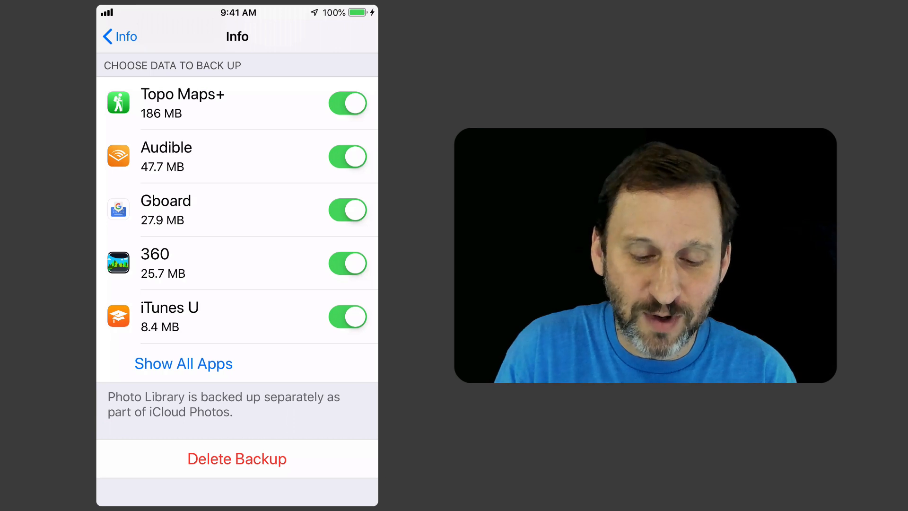
scroll("down", 3)
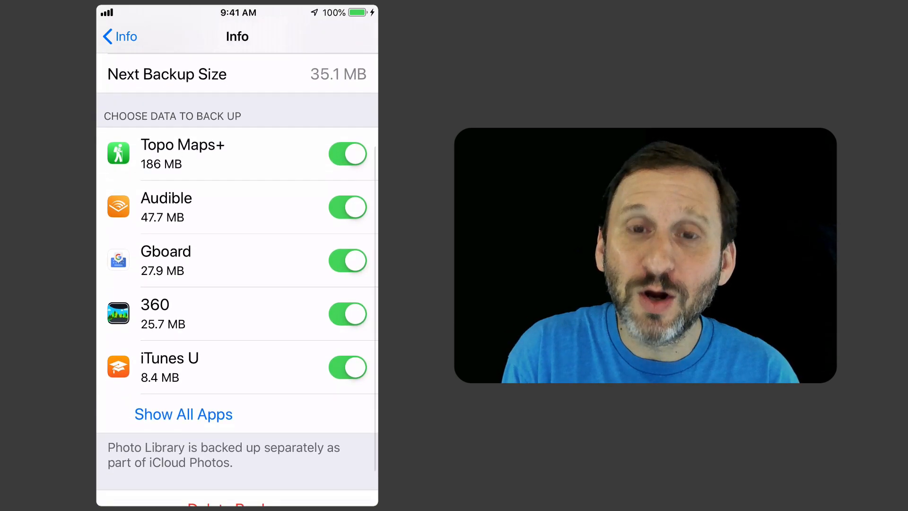
scroll("down", 3)
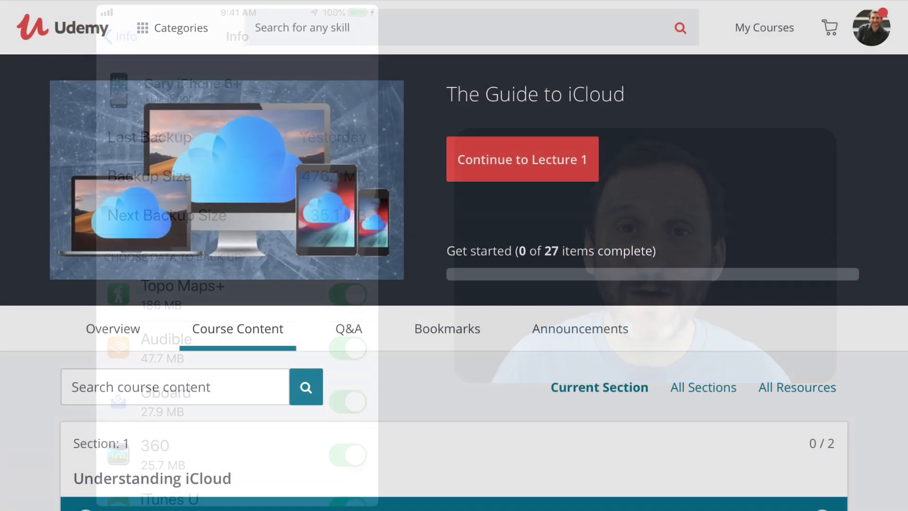
scroll("down", 3)
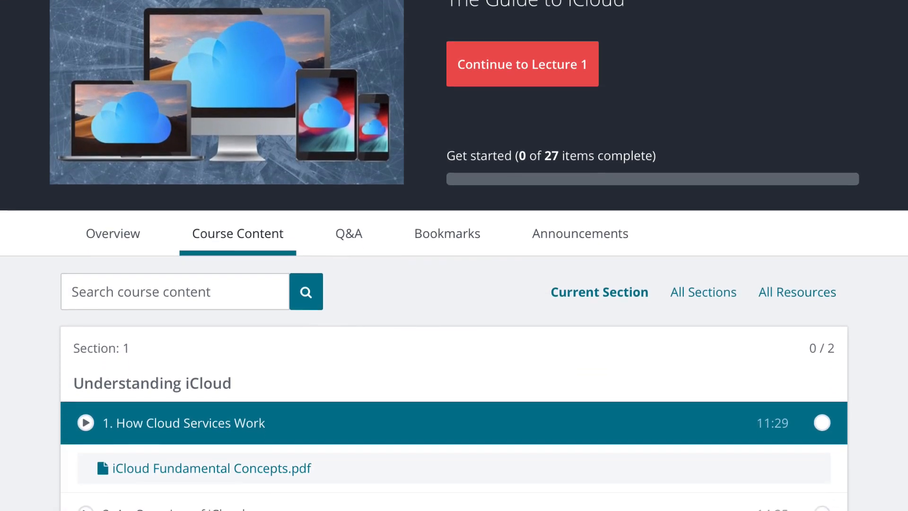
scroll("down", 3)
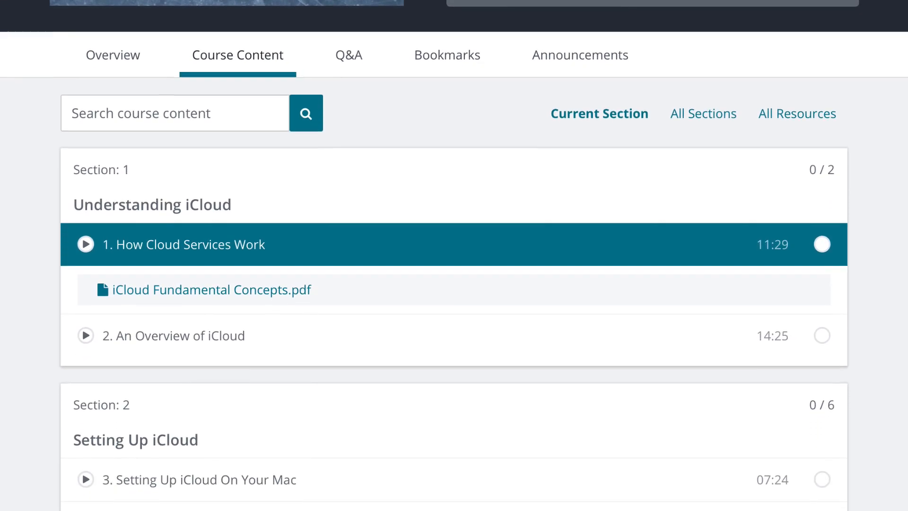
scroll("down", 3)
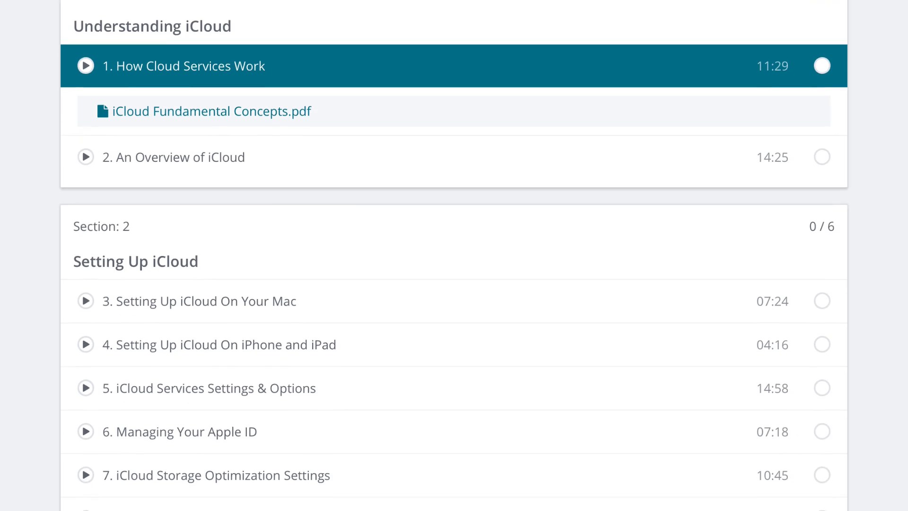
scroll("down", 3)
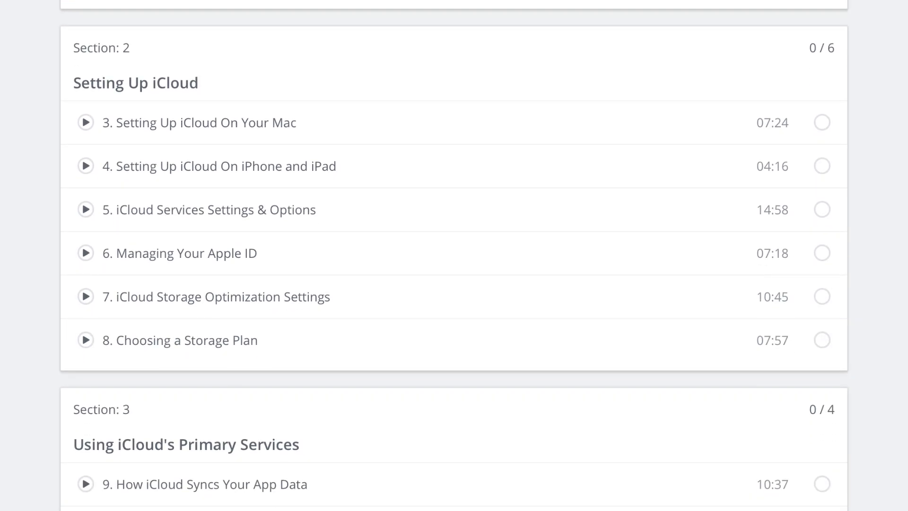
scroll("down", 3)
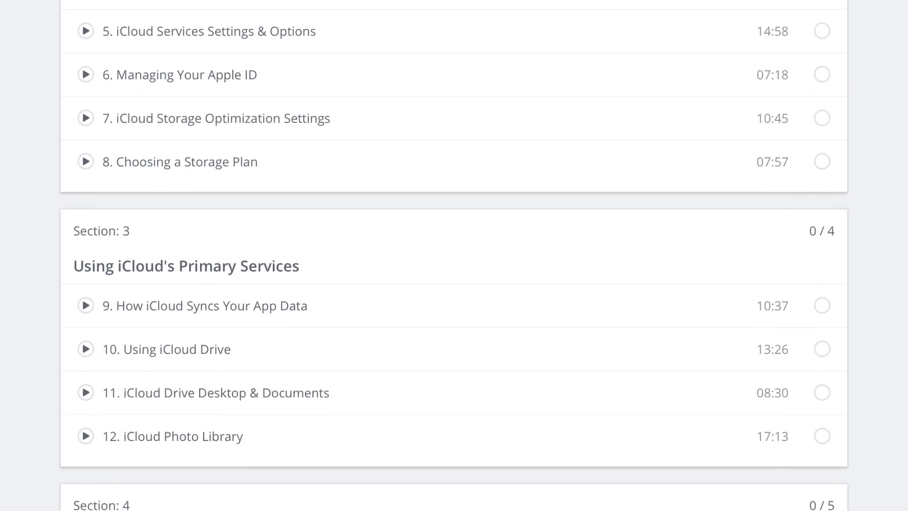
scroll("down", 3)
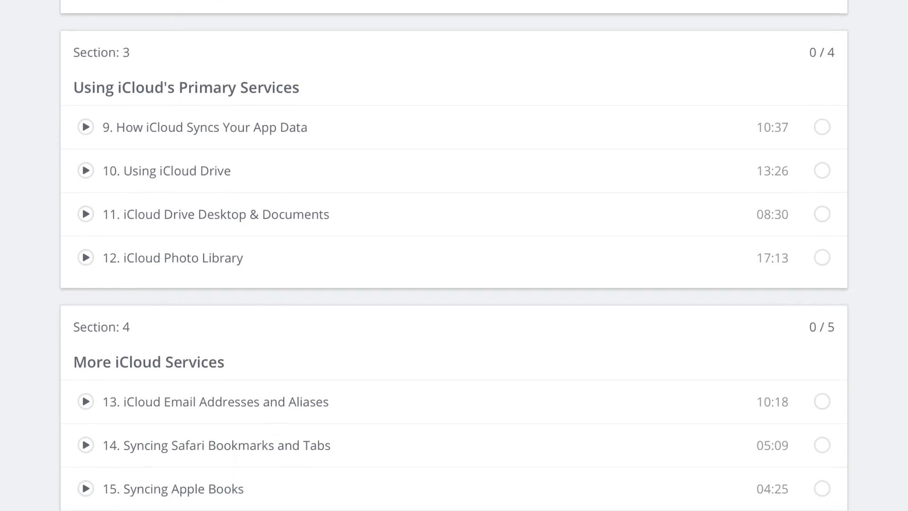
scroll("down", 3)
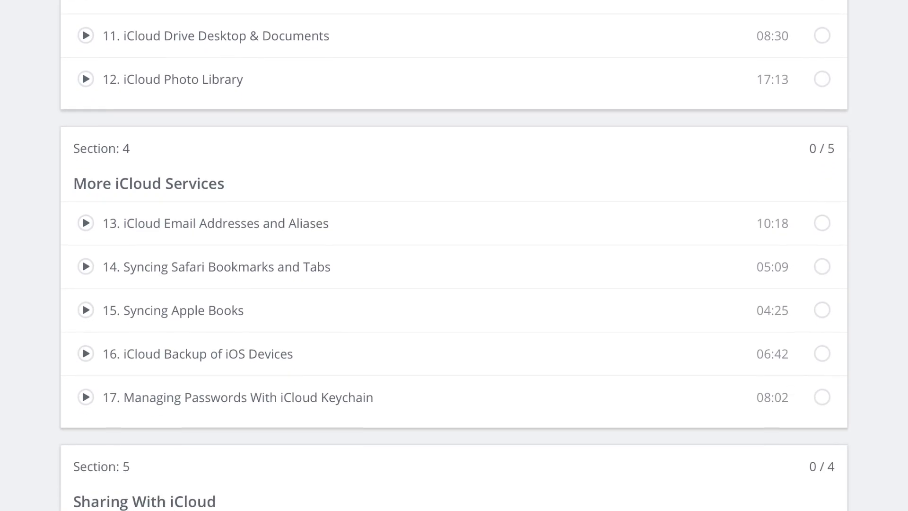
scroll("down", 3)
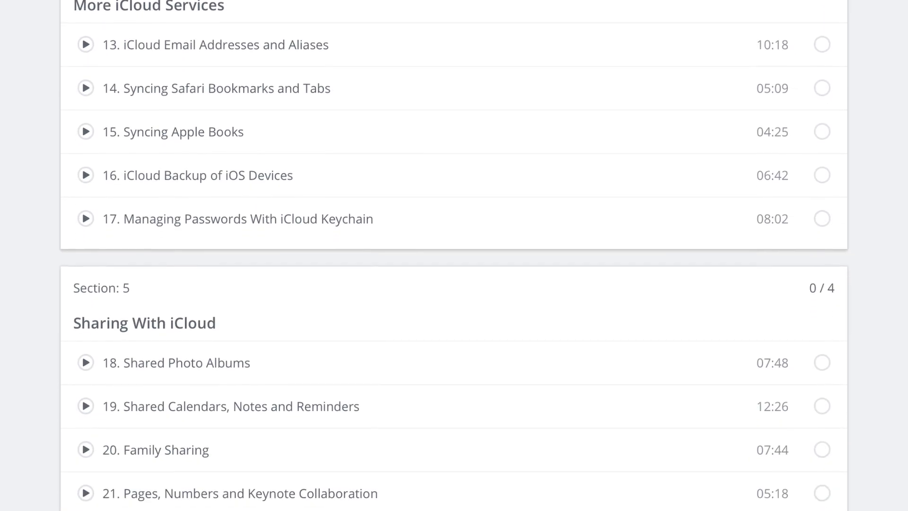
scroll("down", 3)
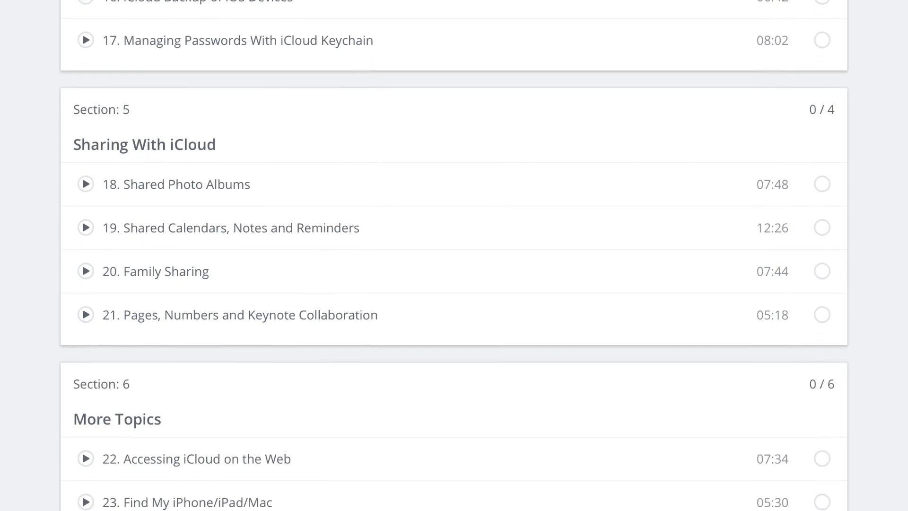
scroll("down", 3)
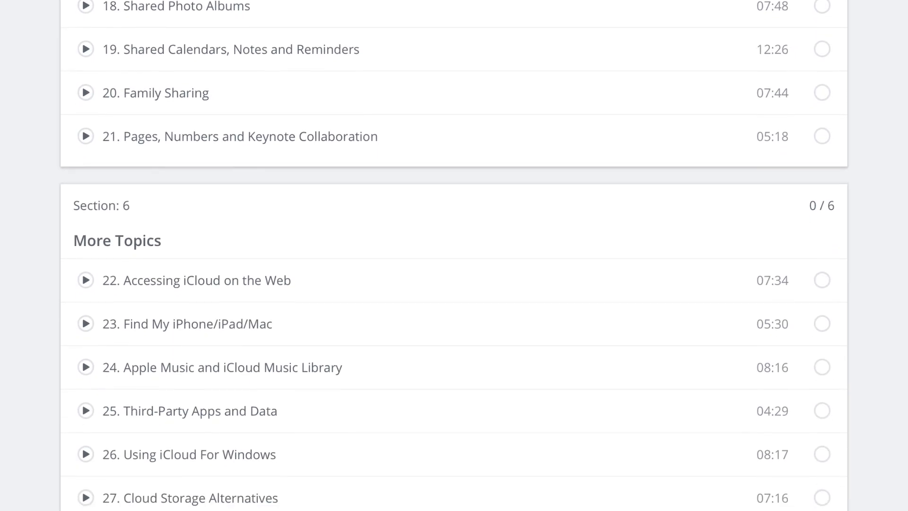